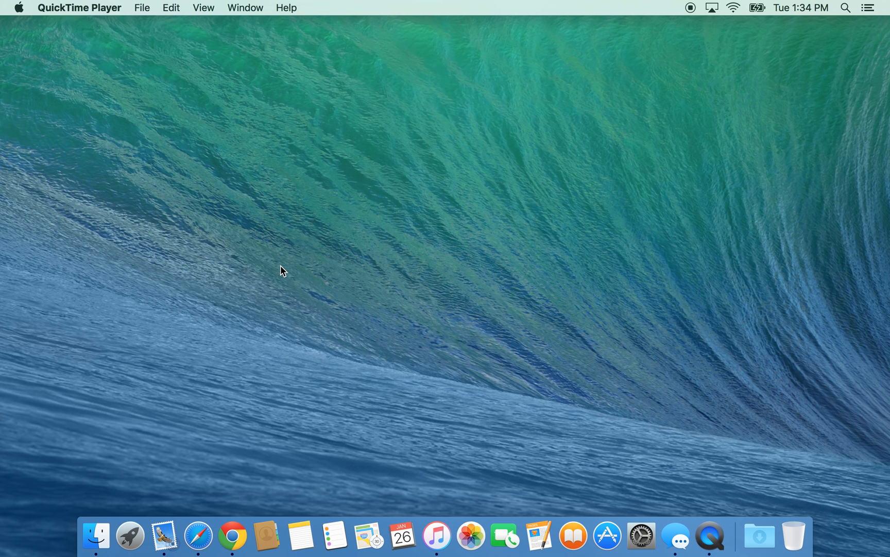
{"action": "mouse_move", "coordinate": [291, 357]}
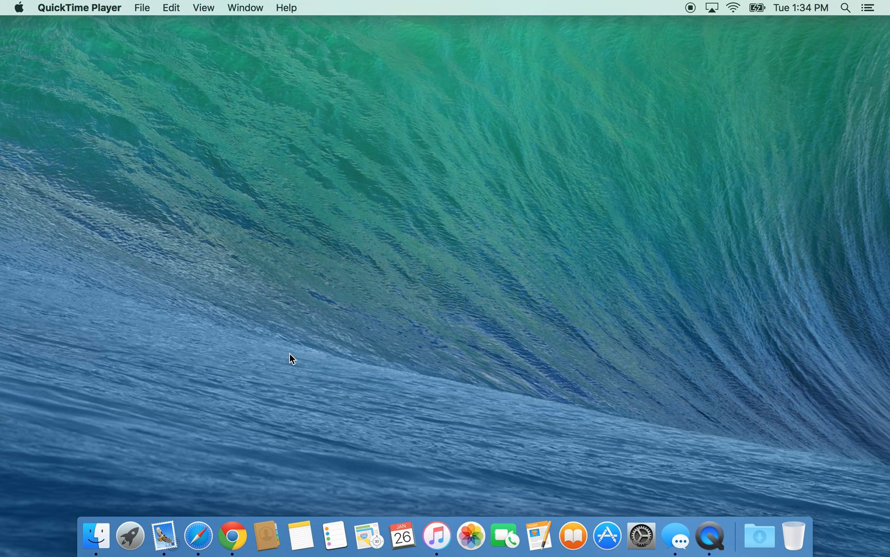
{"action": "mouse_move", "coordinate": [232, 535]}
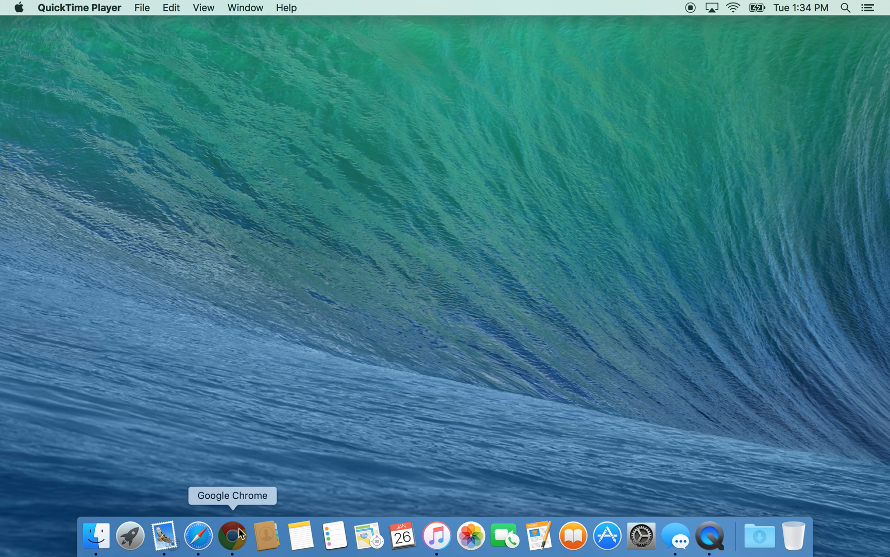
Launch Google Chrome from the Dock.
{"action": "left_click", "coordinate": [233, 535]}
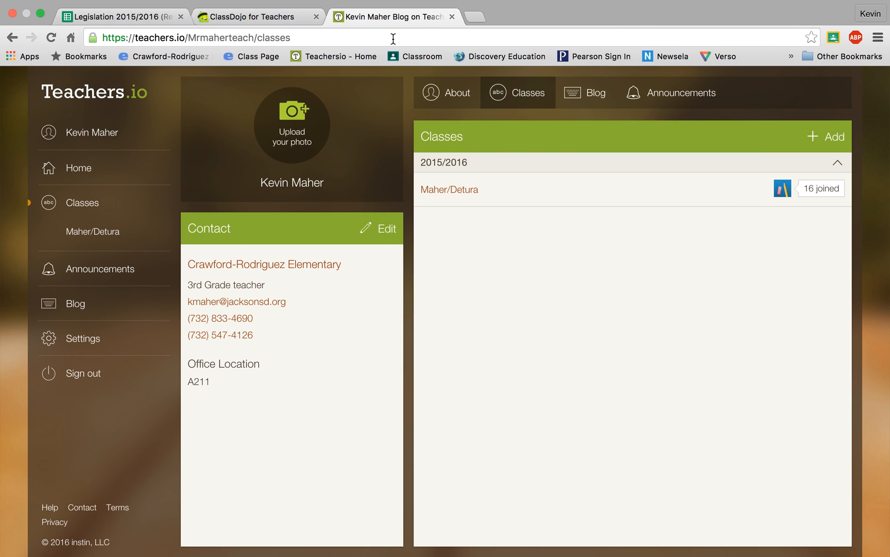
{"action": "mouse_move", "coordinate": [337, 75]}
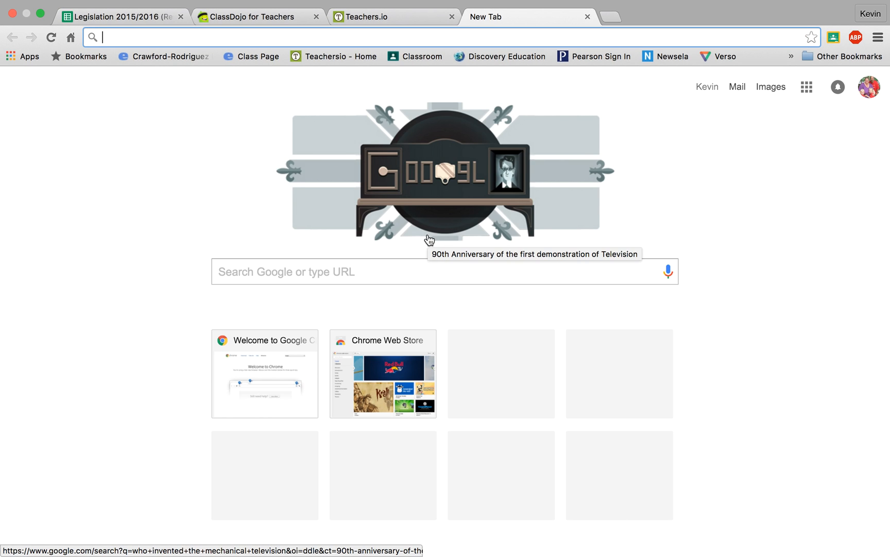
Search 'teach' in the Google box to reach teachers.io.
{"action": "left_click", "coordinate": [443, 271]}
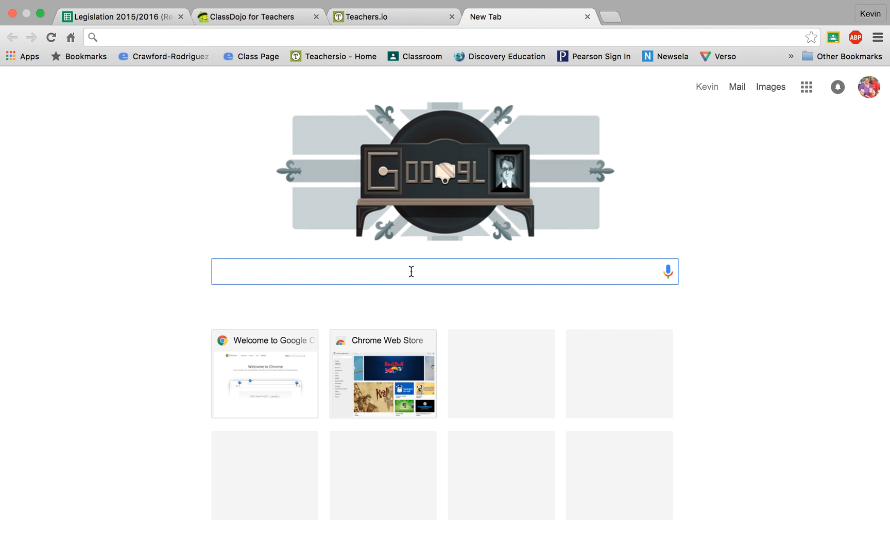
{"action": "type", "text": "teachers.io"}
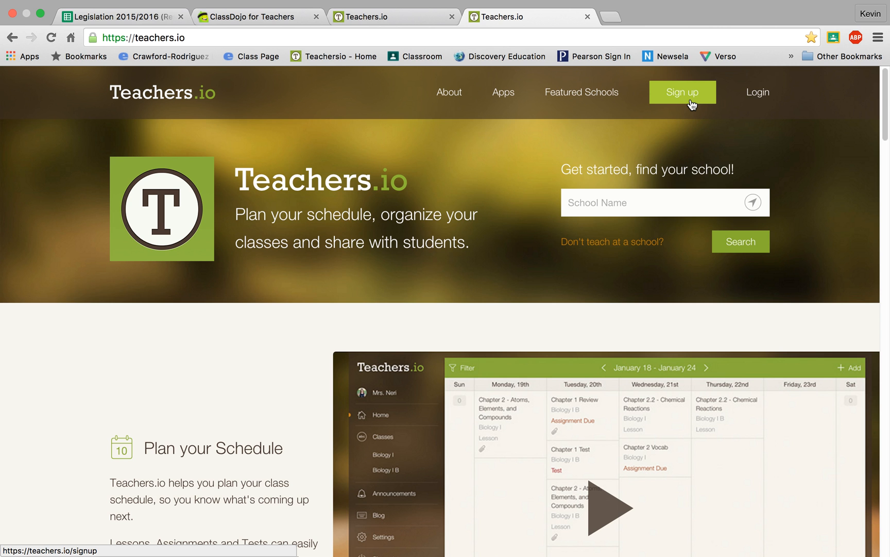
On the teacher sign-up page, find and select Crawford-Rodriguez Elementary.
{"action": "left_click", "coordinate": [682, 92]}
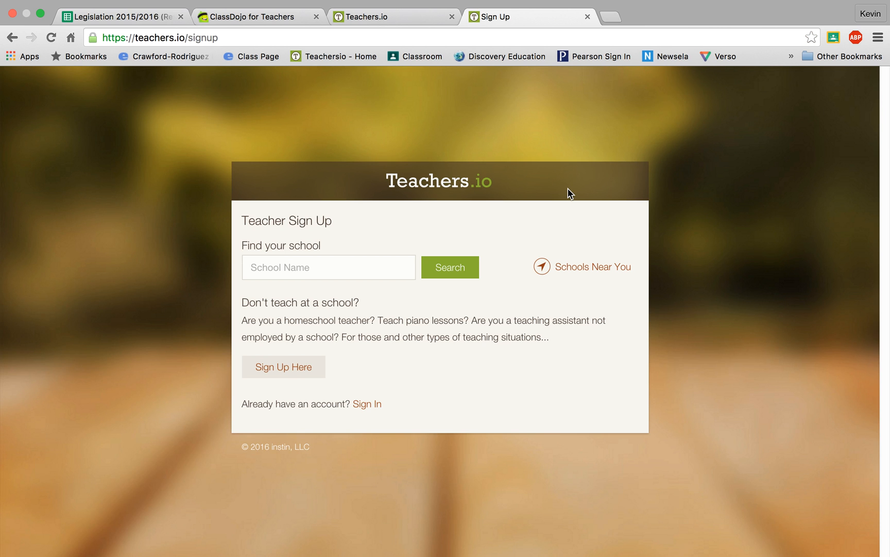
{"action": "left_click", "coordinate": [329, 267]}
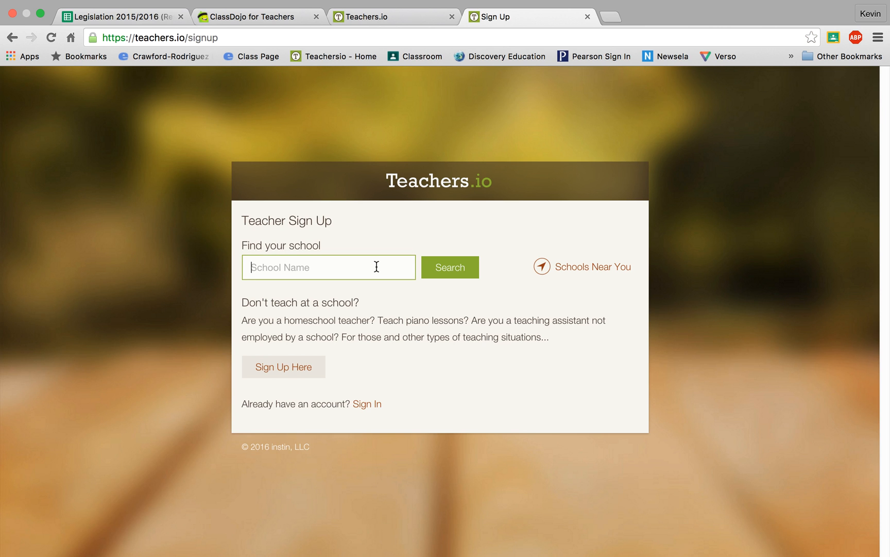
{"action": "type", "text": "crawford"}
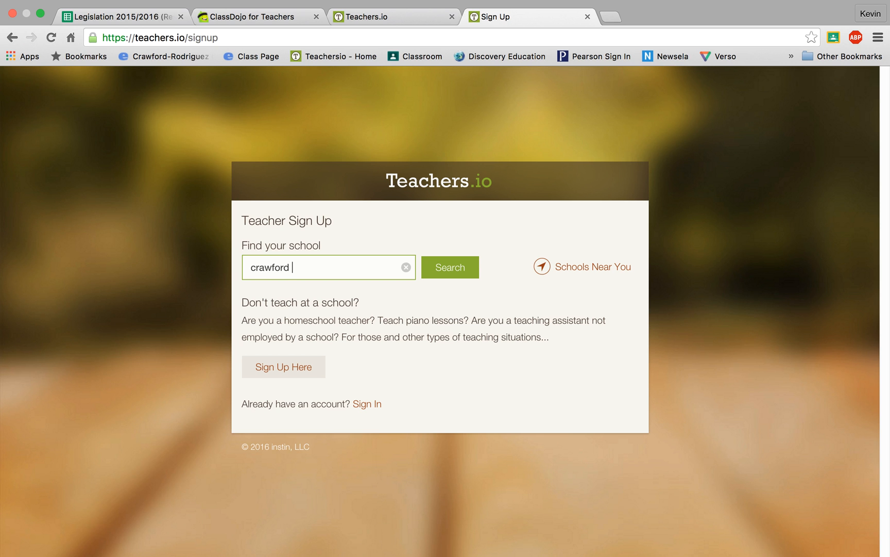
{"action": "type", "text": "rodrigue"}
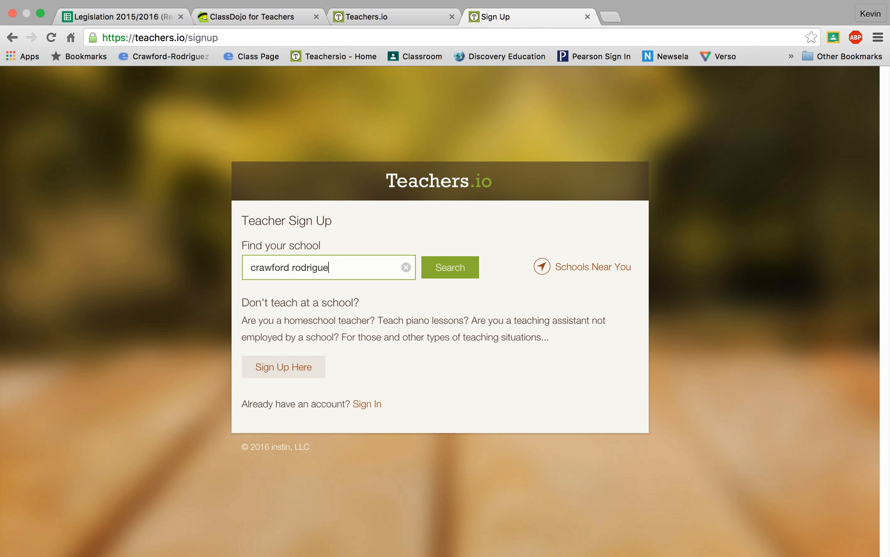
{"action": "type", "text": "elementary"}
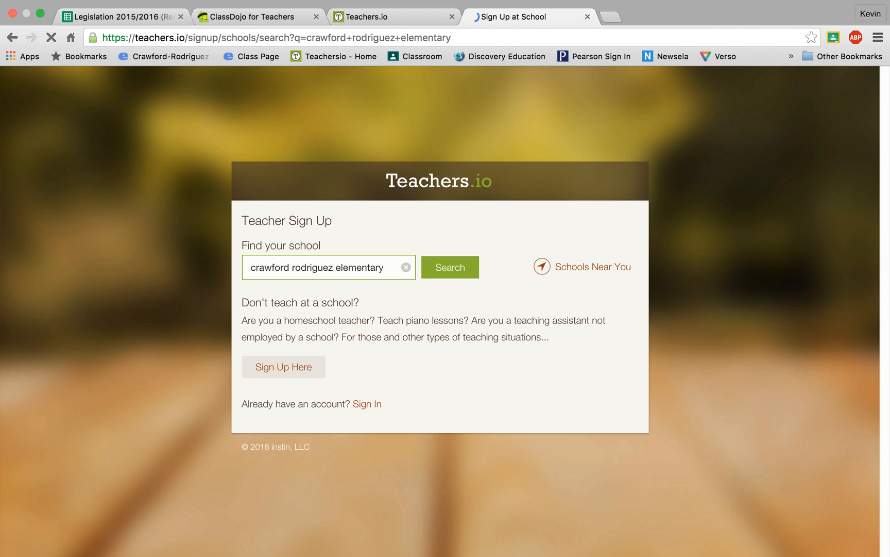
{"action": "left_click", "coordinate": [449, 267]}
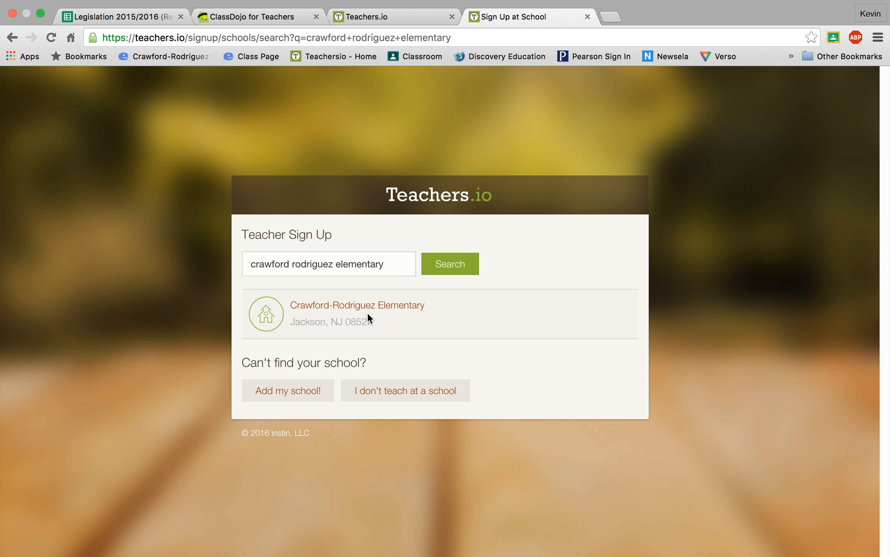
{"action": "left_click", "coordinate": [357, 305]}
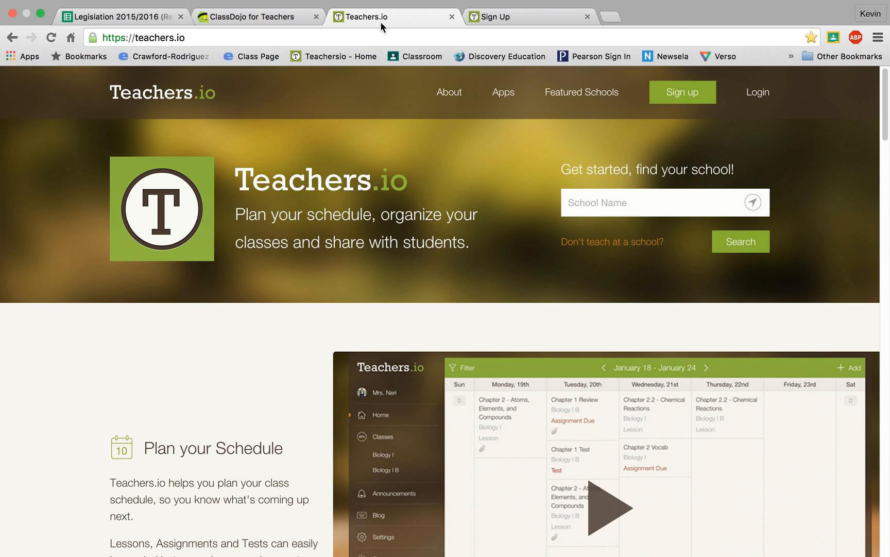
{"action": "left_click", "coordinate": [758, 92]}
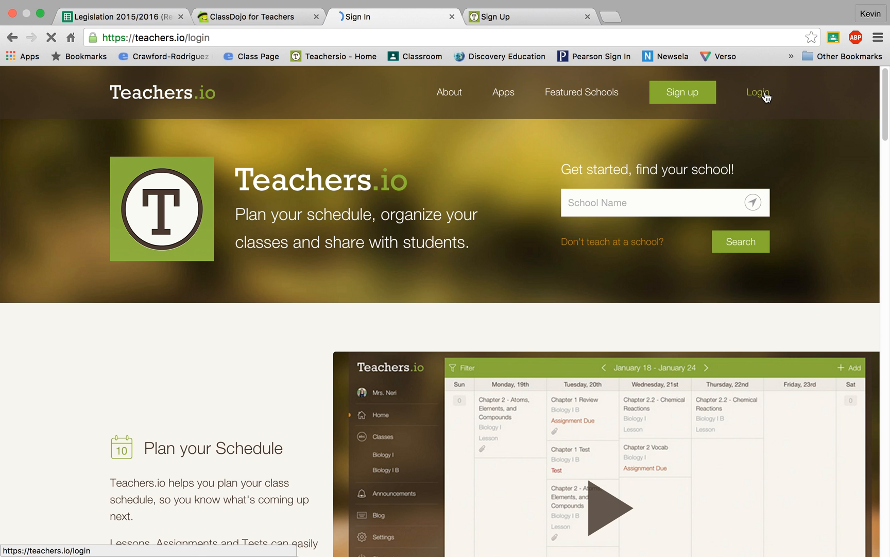
{"action": "left_click", "coordinate": [757, 92]}
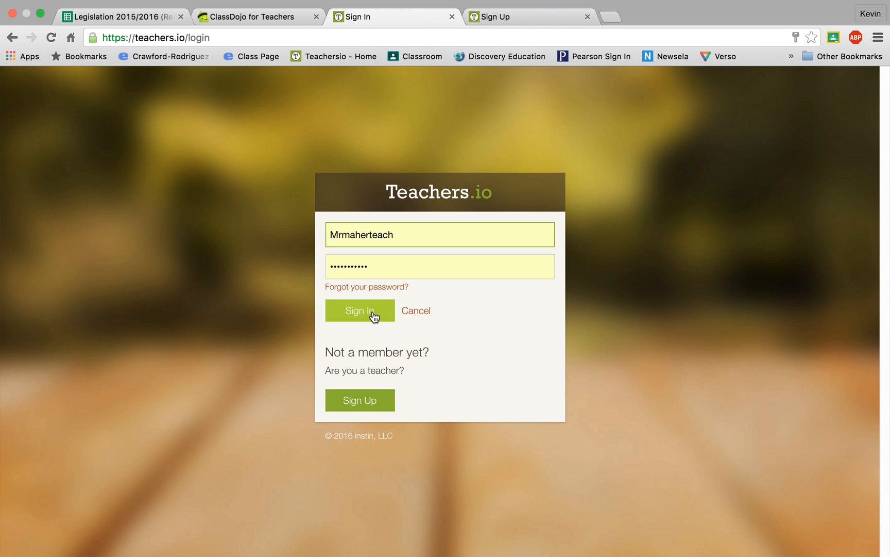
{"action": "left_click", "coordinate": [359, 310]}
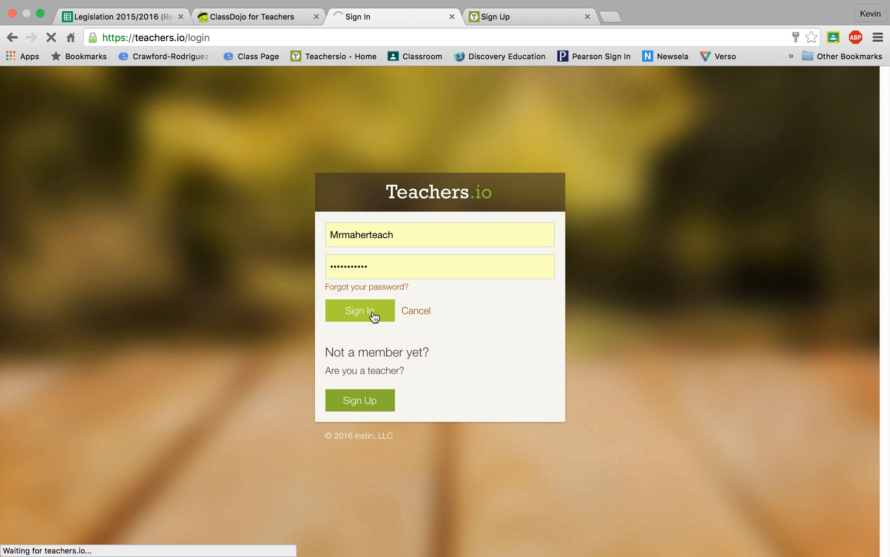
{"action": "left_click", "coordinate": [359, 311]}
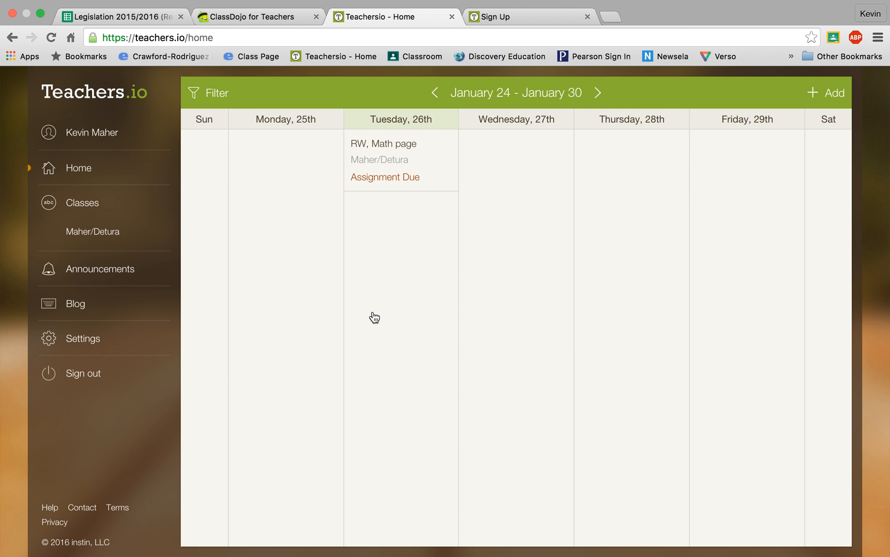
{"action": "mouse_move", "coordinate": [188, 184]}
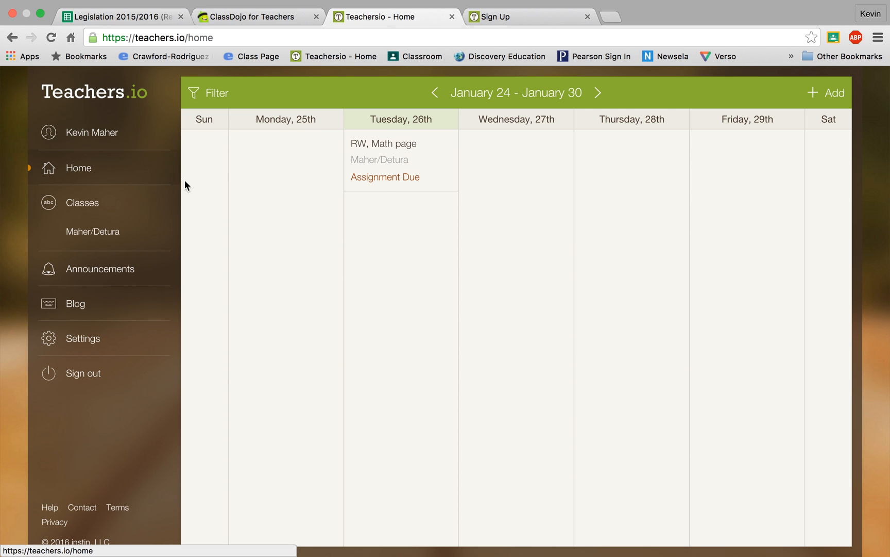
{"action": "mouse_move", "coordinate": [105, 167]}
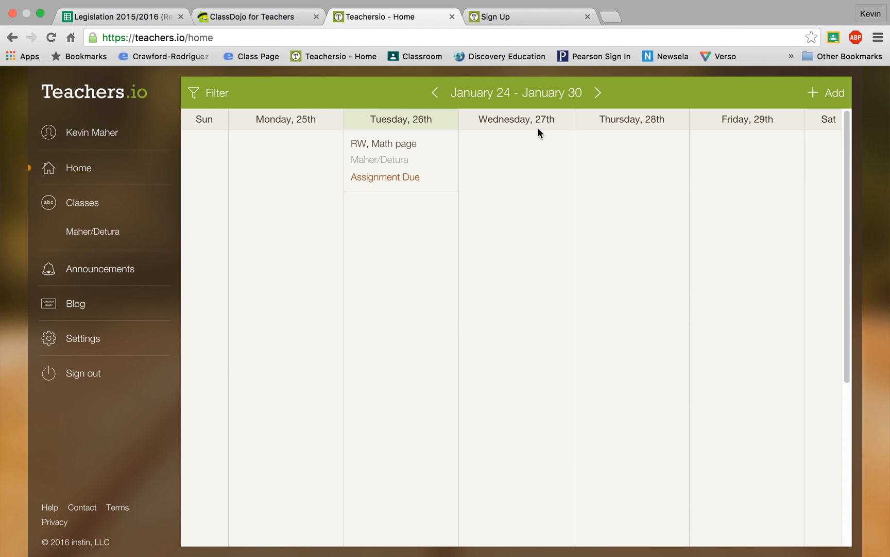
{"action": "mouse_move", "coordinate": [243, 147]}
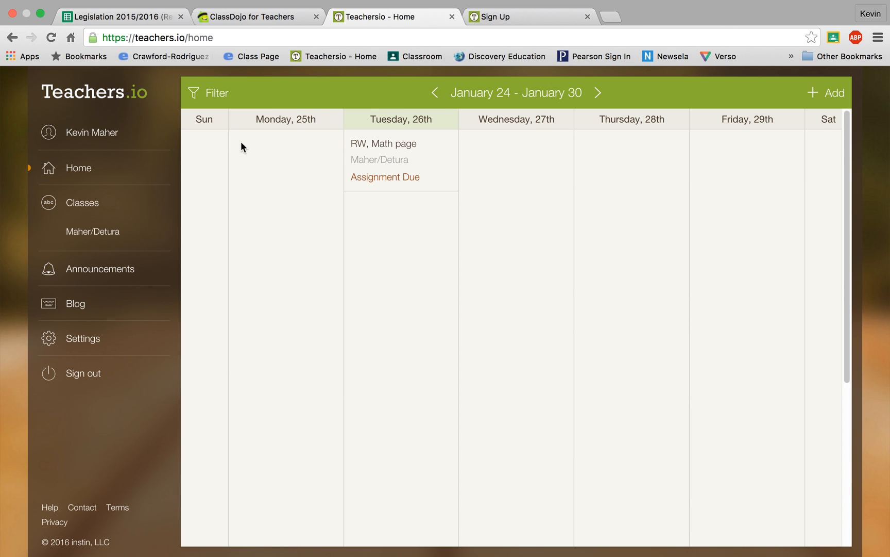
{"action": "mouse_move", "coordinate": [560, 146]}
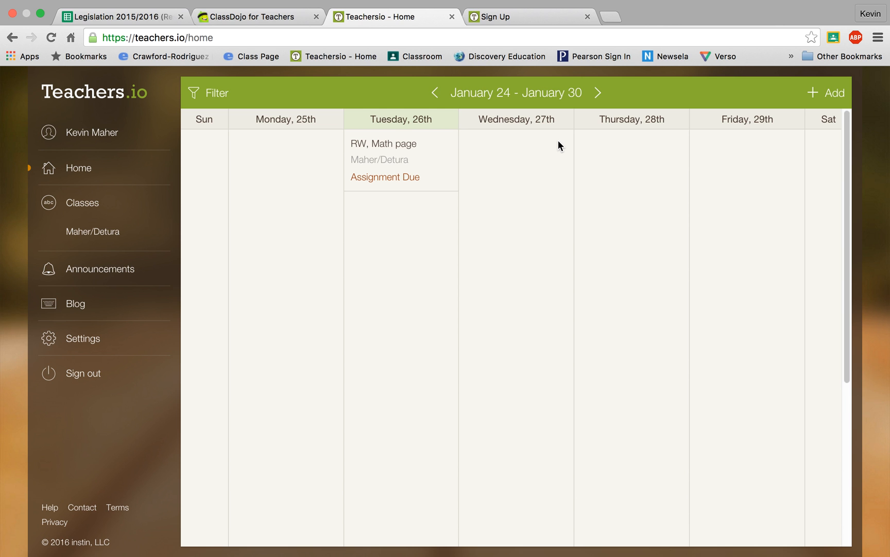
{"action": "mouse_move", "coordinate": [819, 101]}
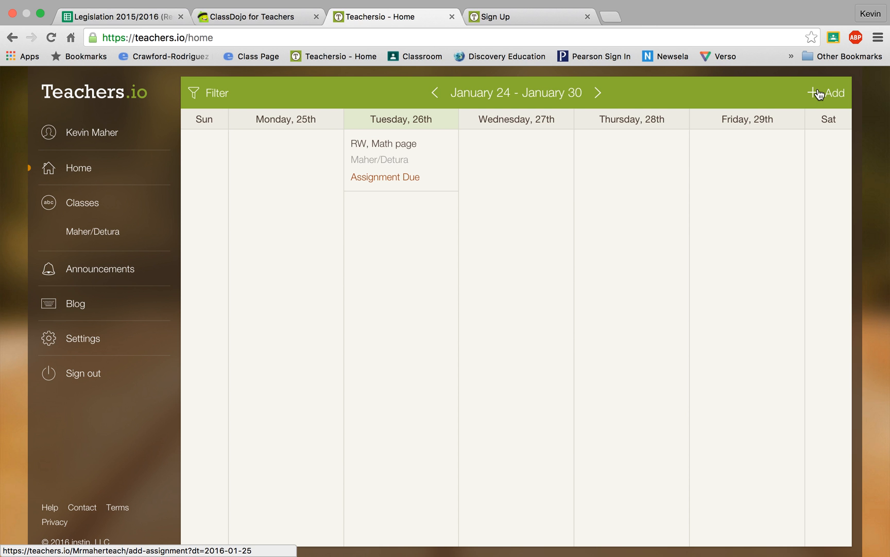
{"action": "mouse_move", "coordinate": [732, 124]}
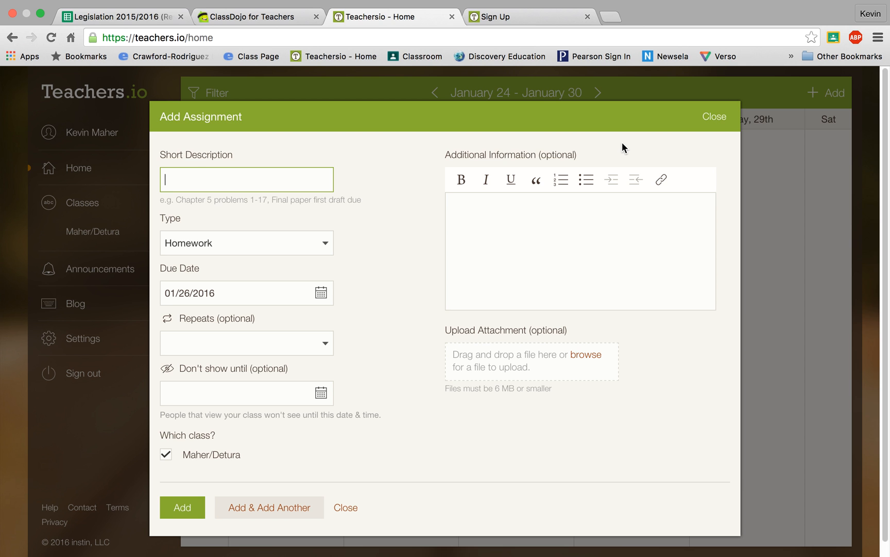
Enter 'Readers Workshop and Math page' as the description, keeping Homework as type.
{"action": "type", "text": "Readers"}
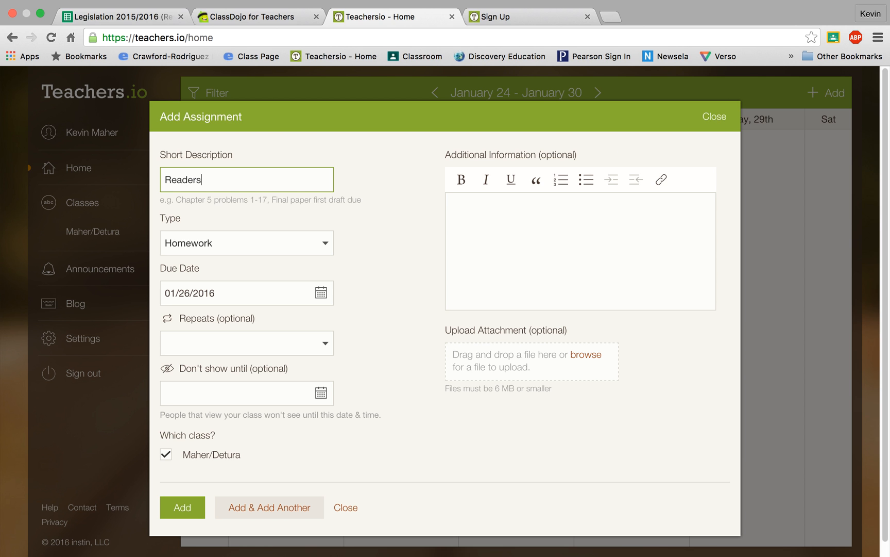
{"action": "type", "text": "Workshop"}
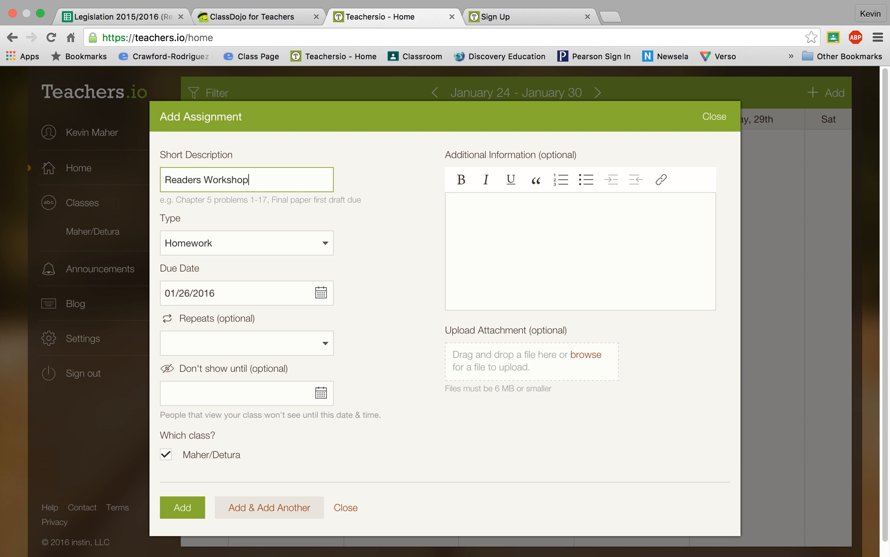
{"action": "type", "text": ", and"}
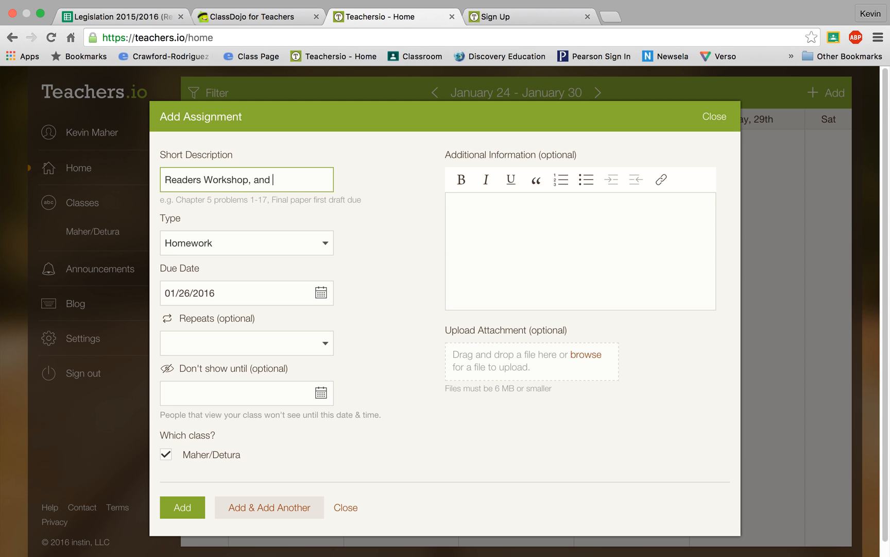
{"action": "key", "text": "Backspace"}
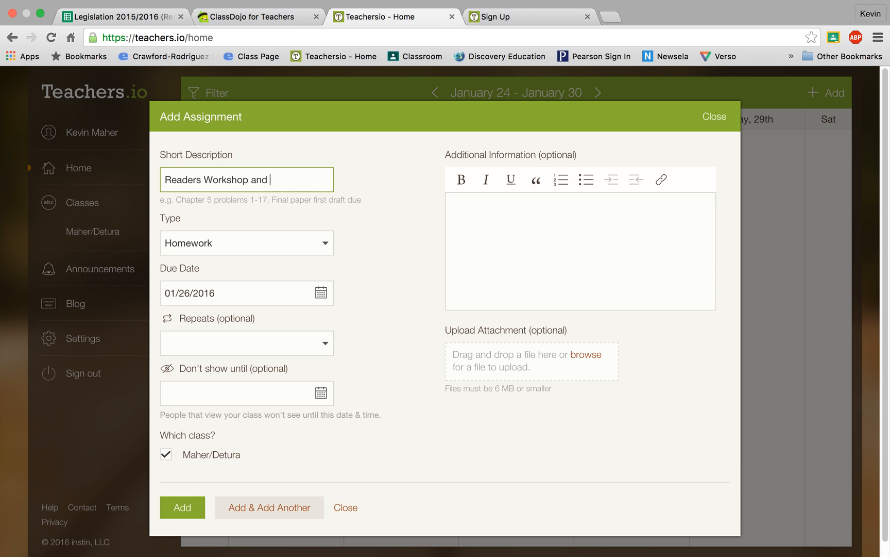
{"action": "type", "text": "Math page"}
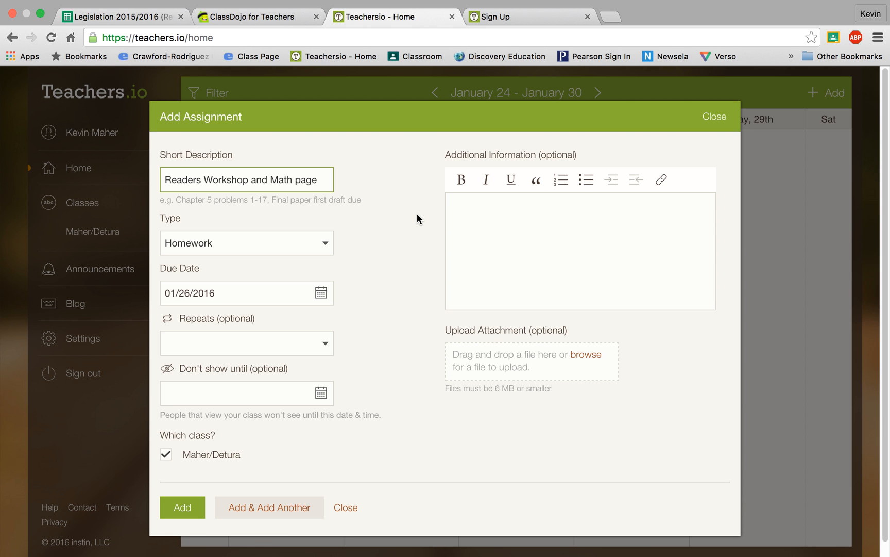
{"action": "left_click", "coordinate": [246, 243]}
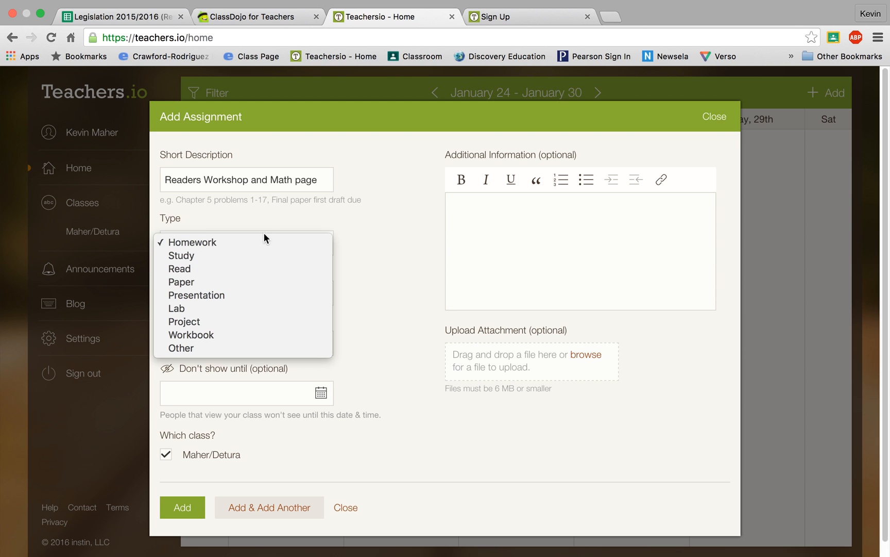
{"action": "left_click", "coordinate": [190, 243]}
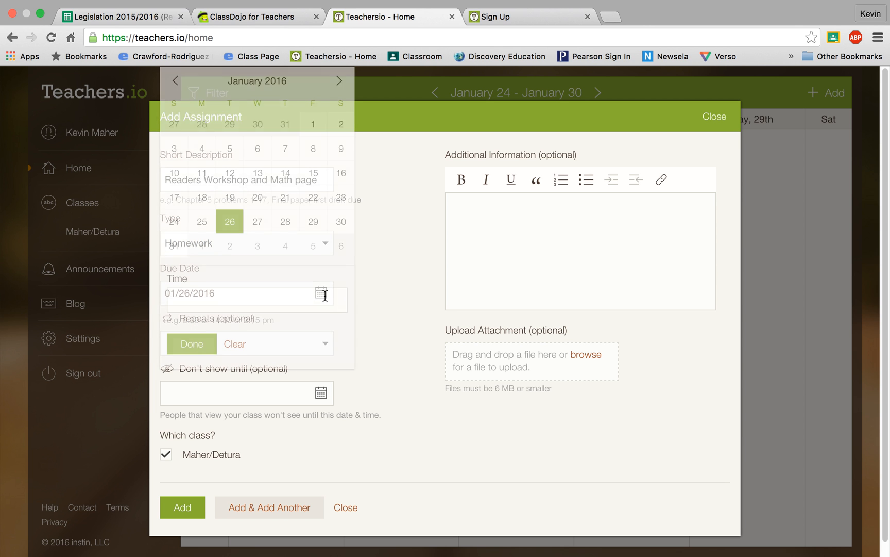
Set the due date to January 28, 2016 and save the assignment.
{"action": "left_click", "coordinate": [257, 221]}
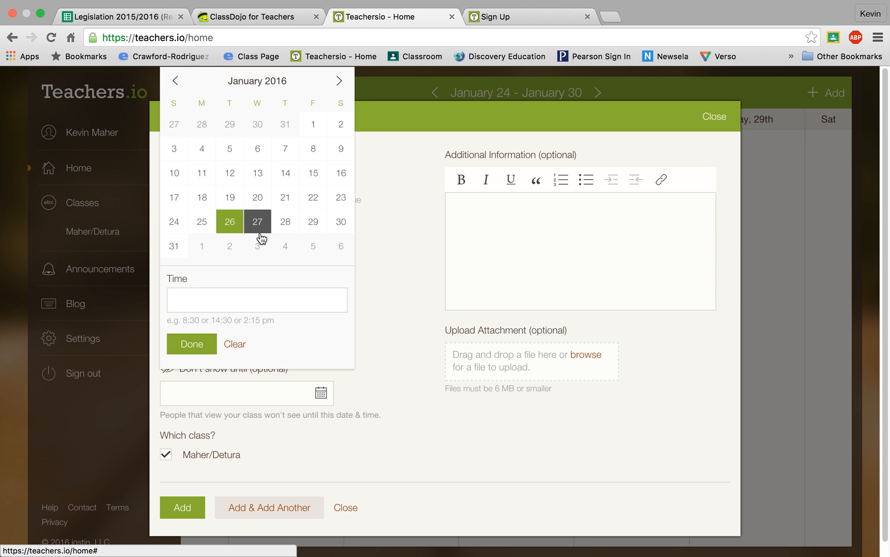
{"action": "left_click", "coordinate": [285, 221]}
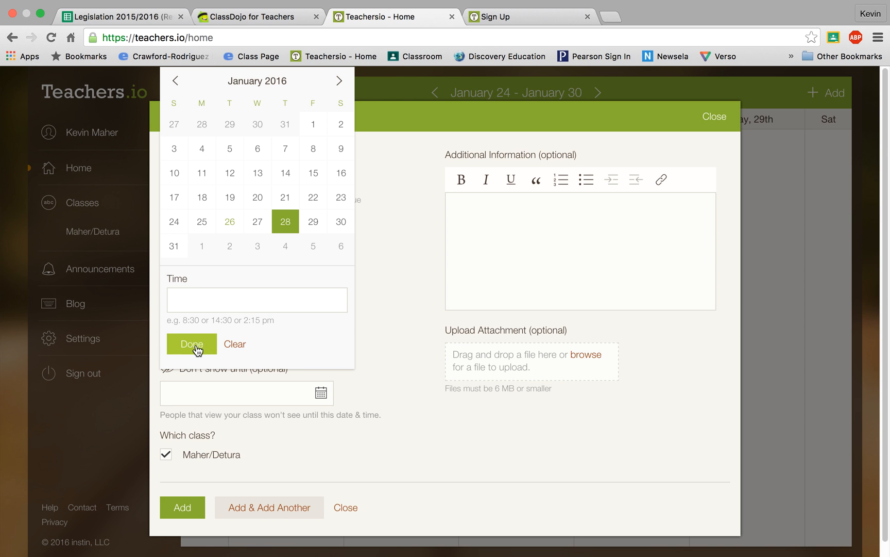
{"action": "left_click", "coordinate": [191, 343]}
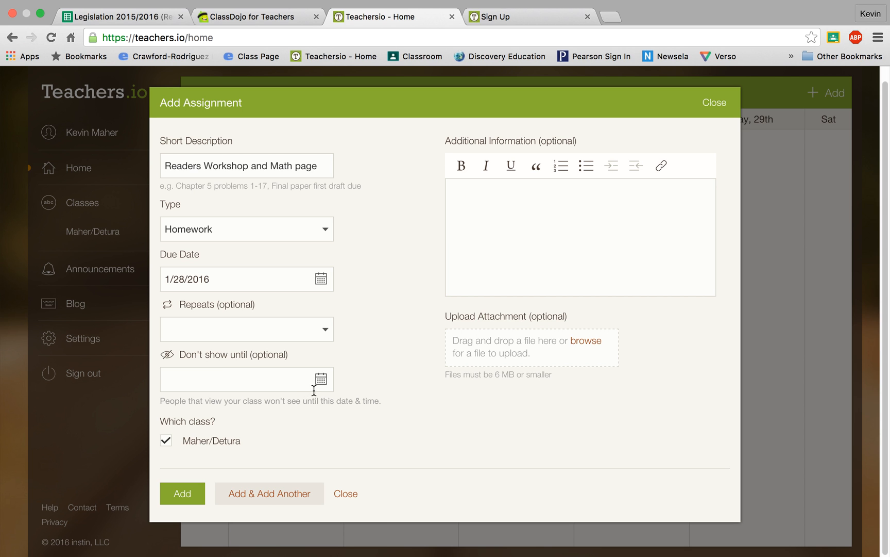
{"action": "mouse_move", "coordinate": [324, 390]}
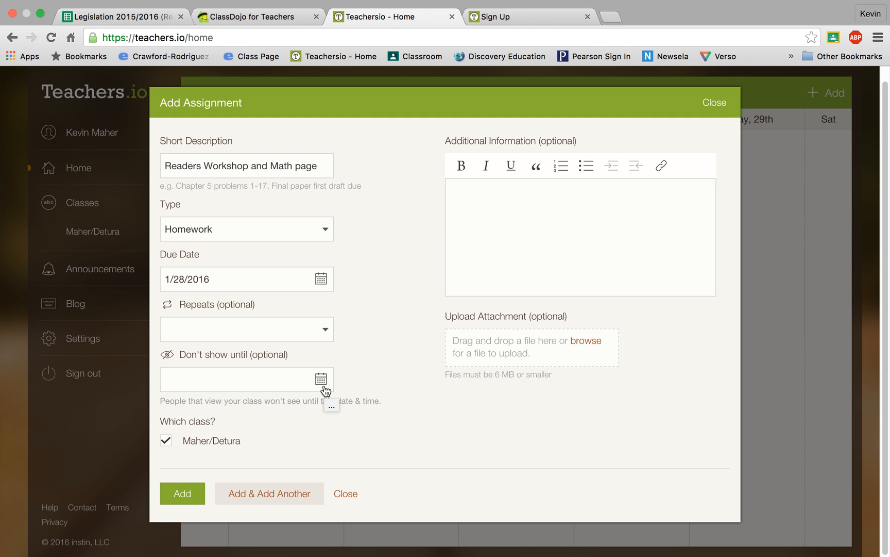
{"action": "mouse_move", "coordinate": [289, 397]}
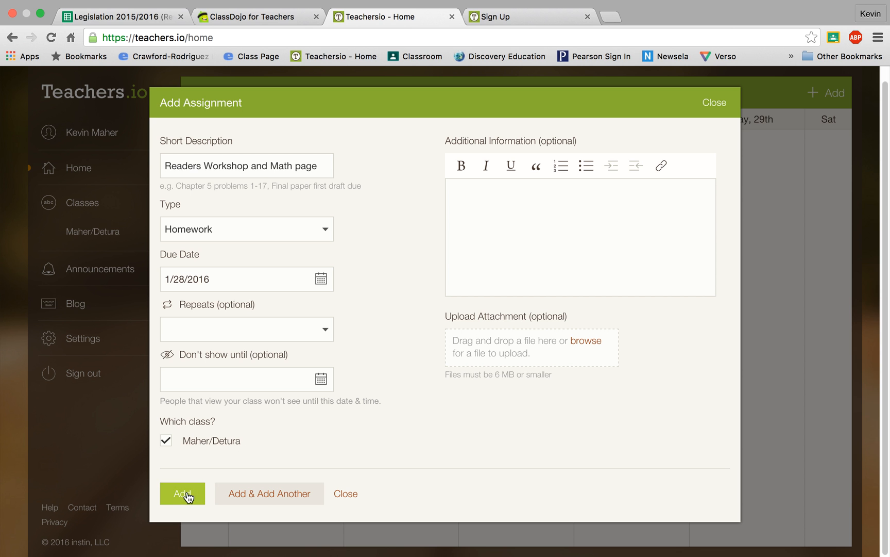
{"action": "left_click", "coordinate": [182, 492]}
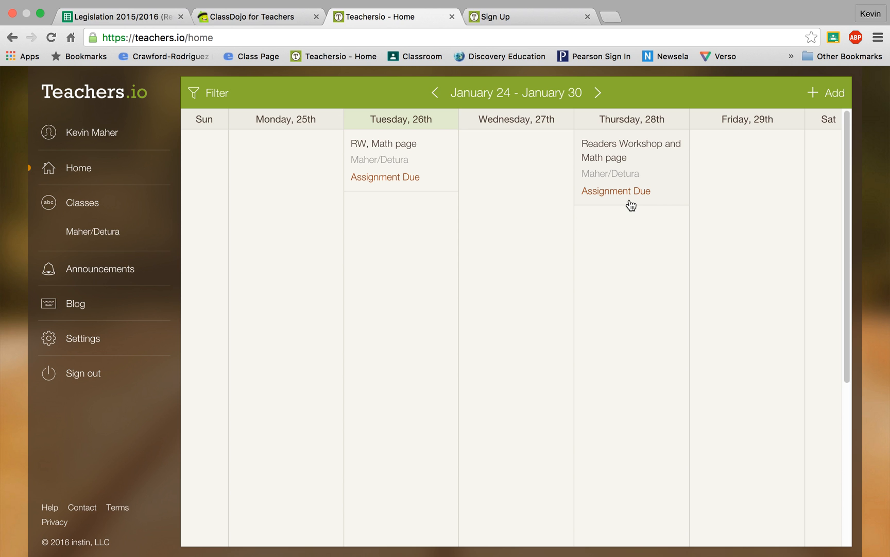
{"action": "mouse_move", "coordinate": [621, 197]}
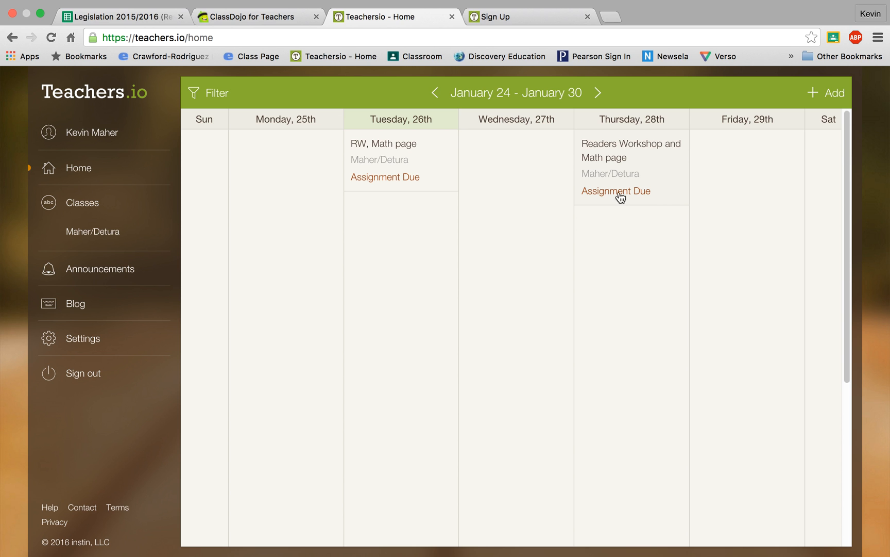
{"action": "mouse_move", "coordinate": [502, 133]}
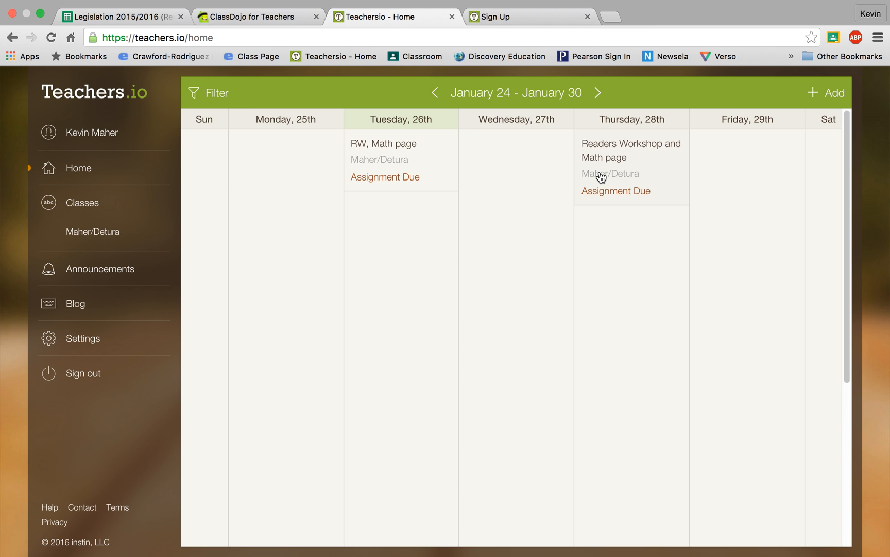
{"action": "mouse_move", "coordinate": [471, 190]}
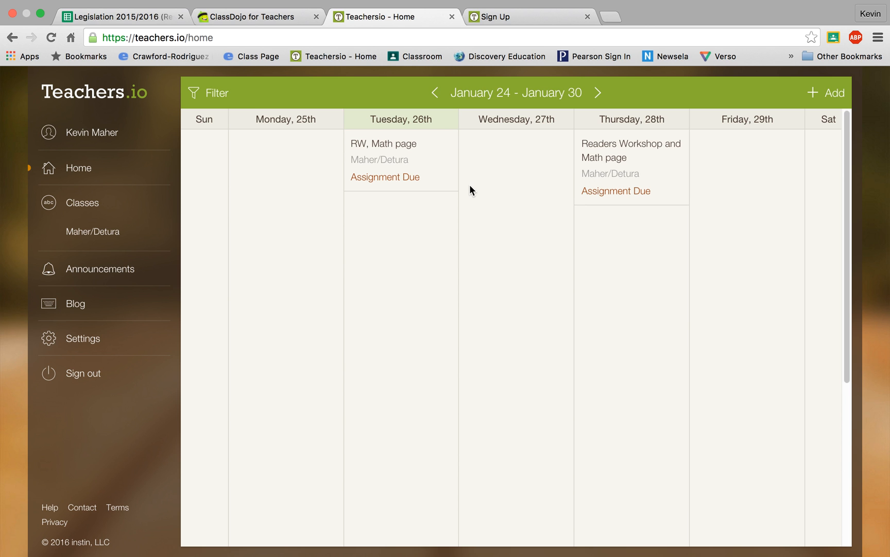